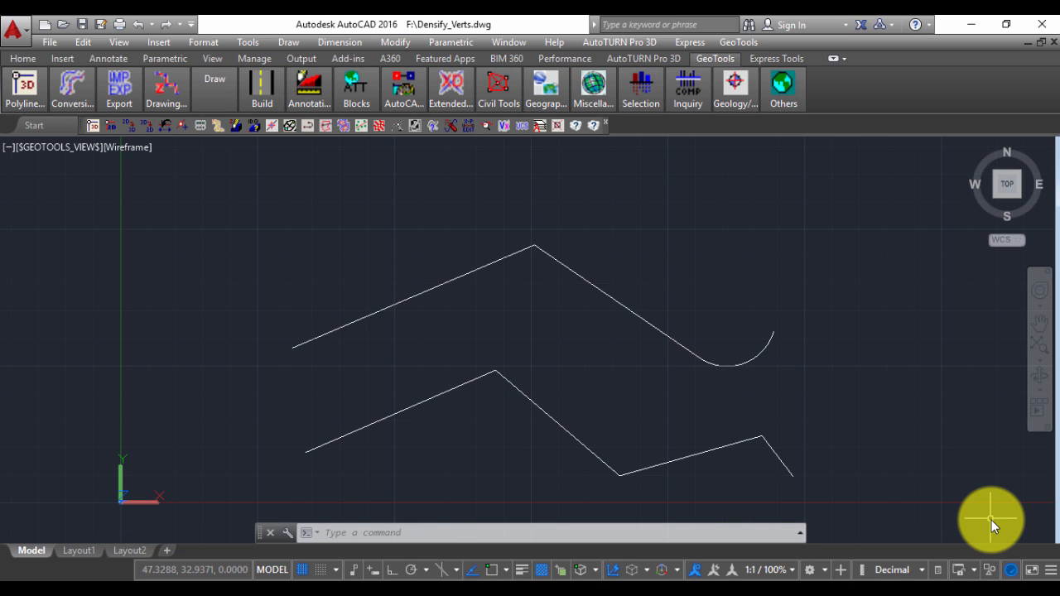
mouse_move(991, 519)
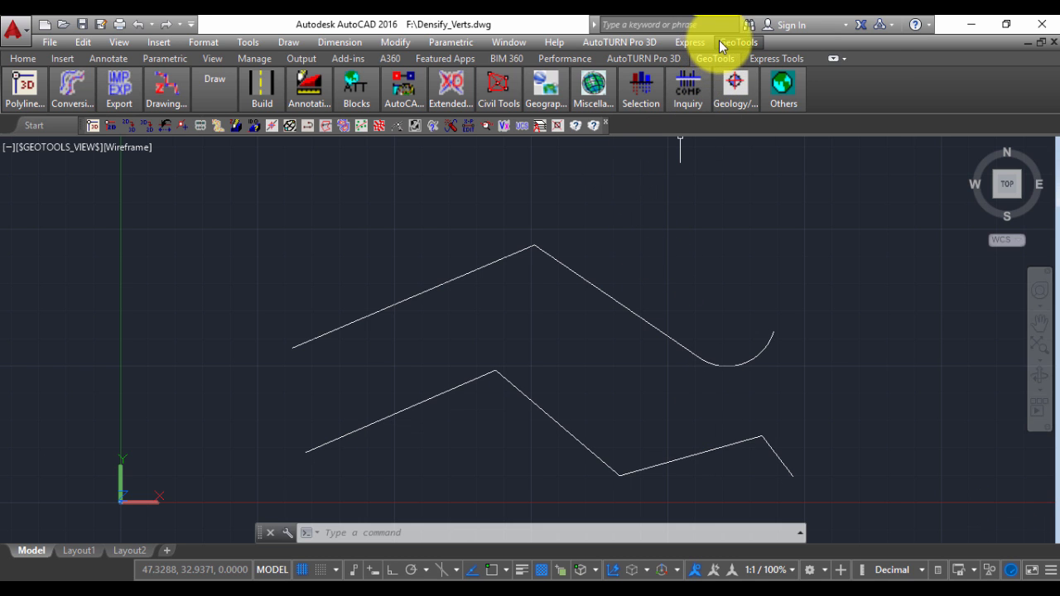
Start GeoTools Densify vertices and choose segment length 2.50.
left_click(736, 42)
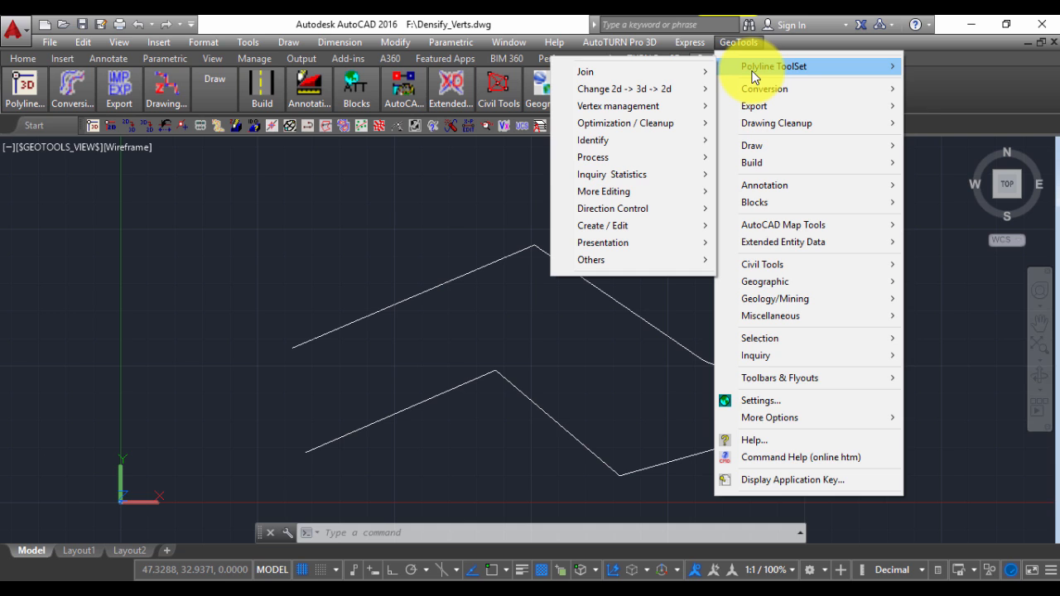
mouse_move(625, 123)
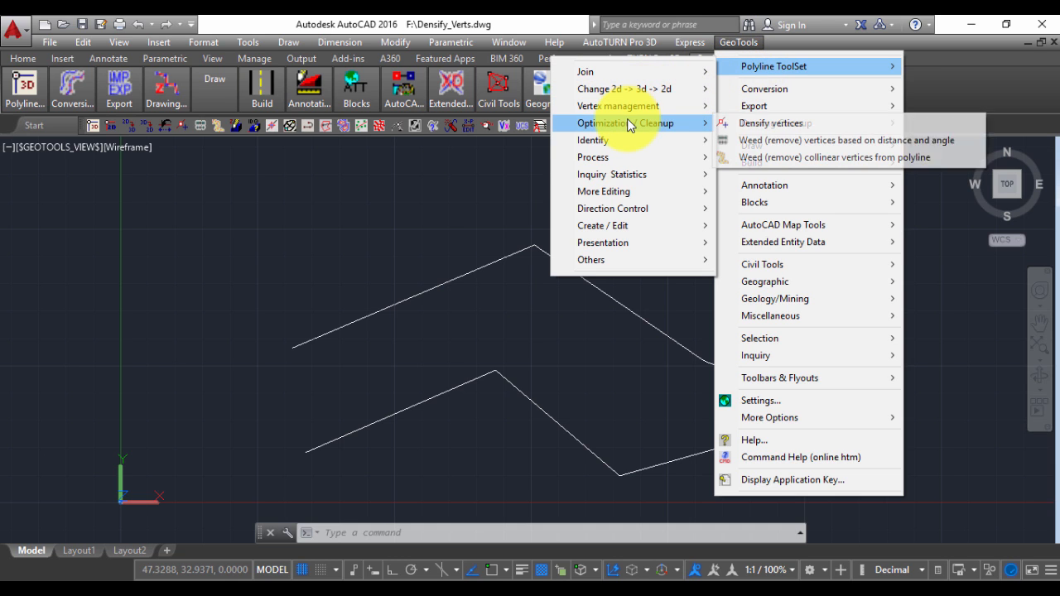
mouse_move(754, 122)
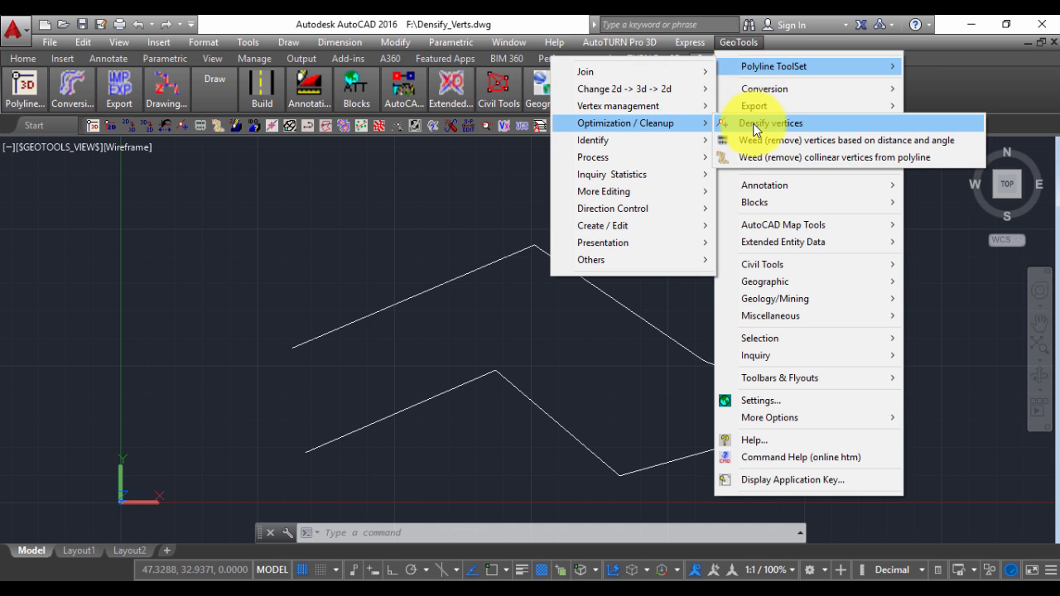
left_click(769, 123)
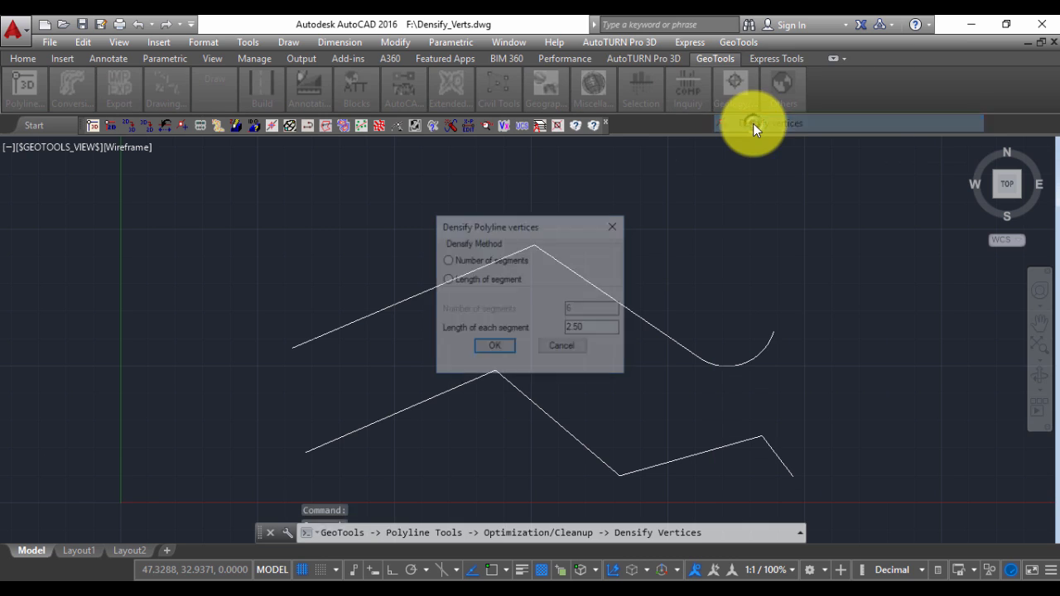
left_click(447, 279)
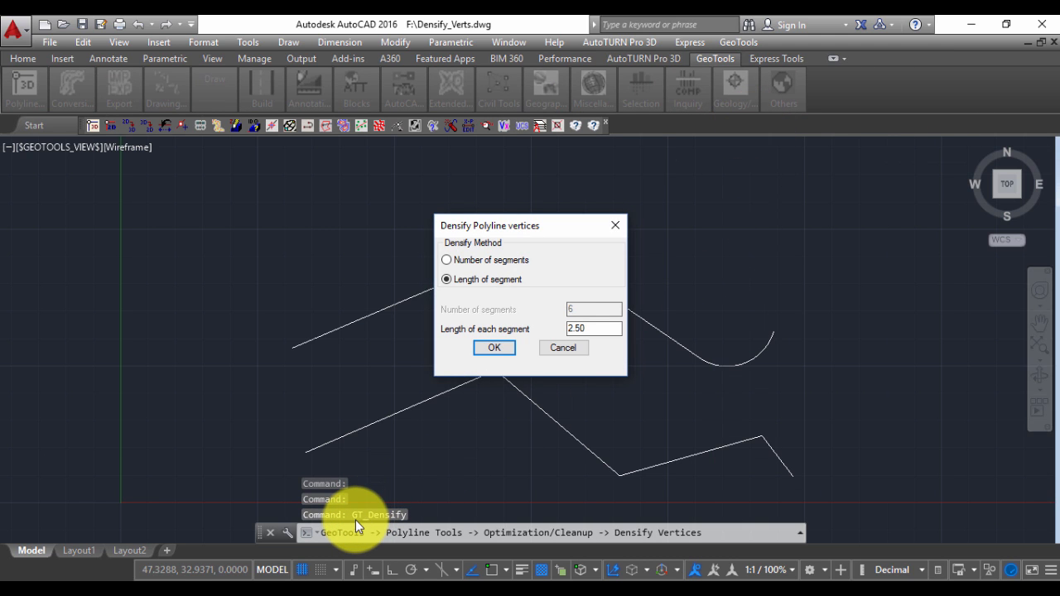
mouse_move(451, 377)
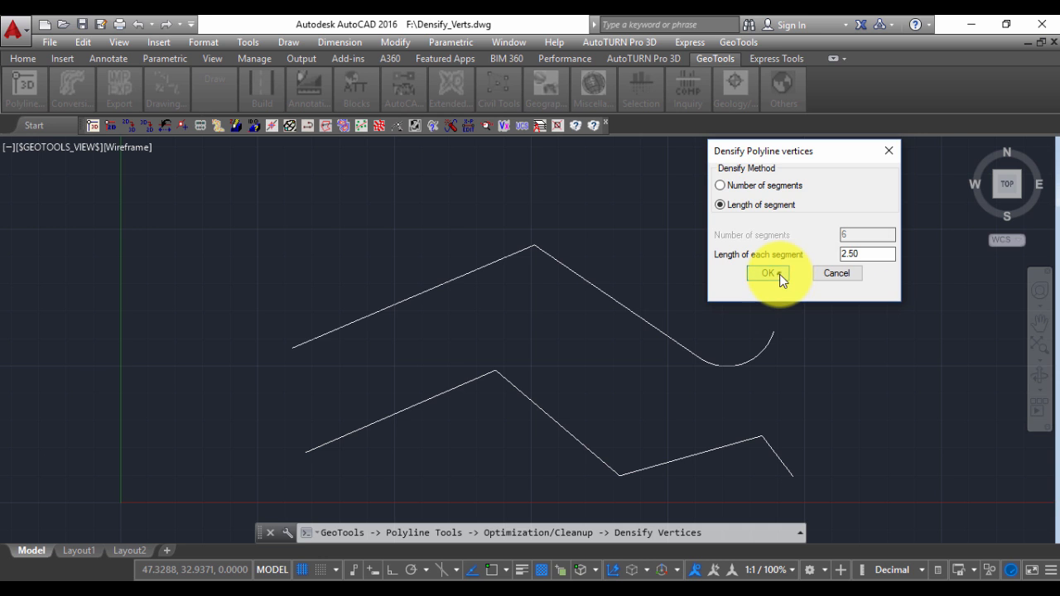
Confirm 2.50 segment length and densify the upper arc-ending polyline.
left_click(767, 273)
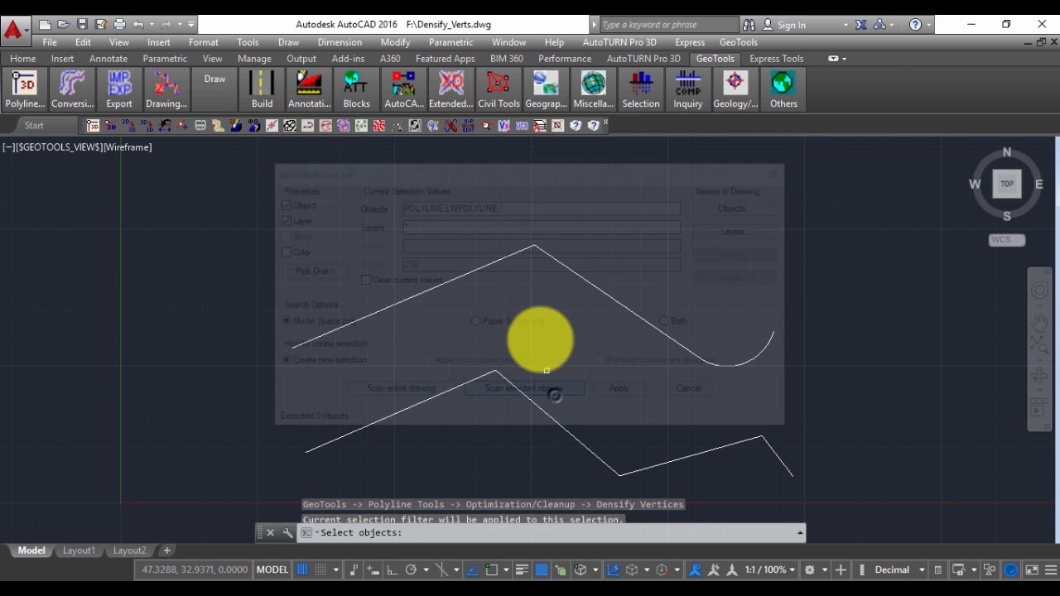
left_click(523, 388)
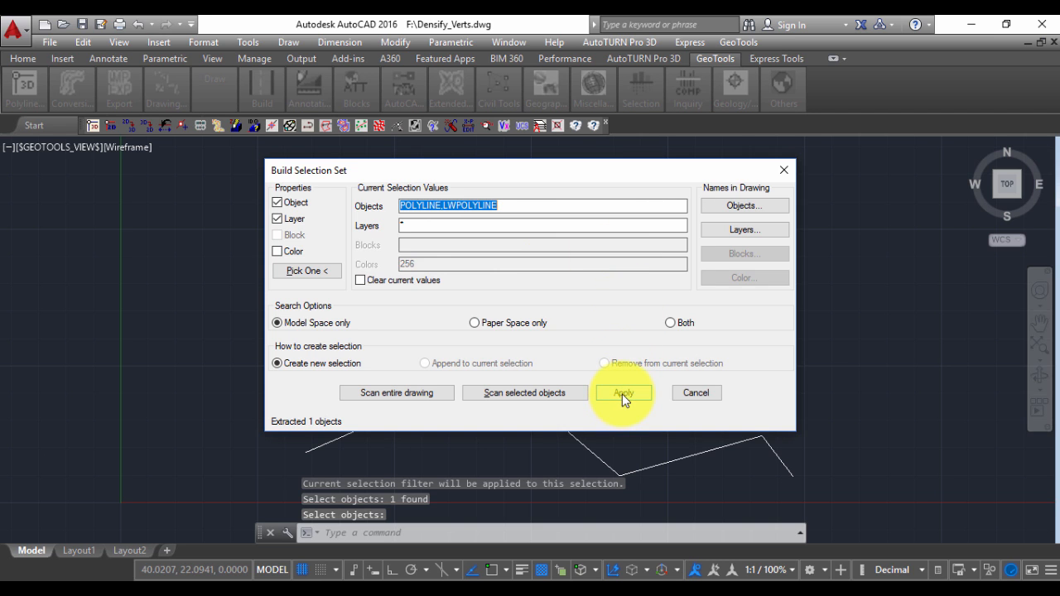
left_click(622, 393)
type("m")
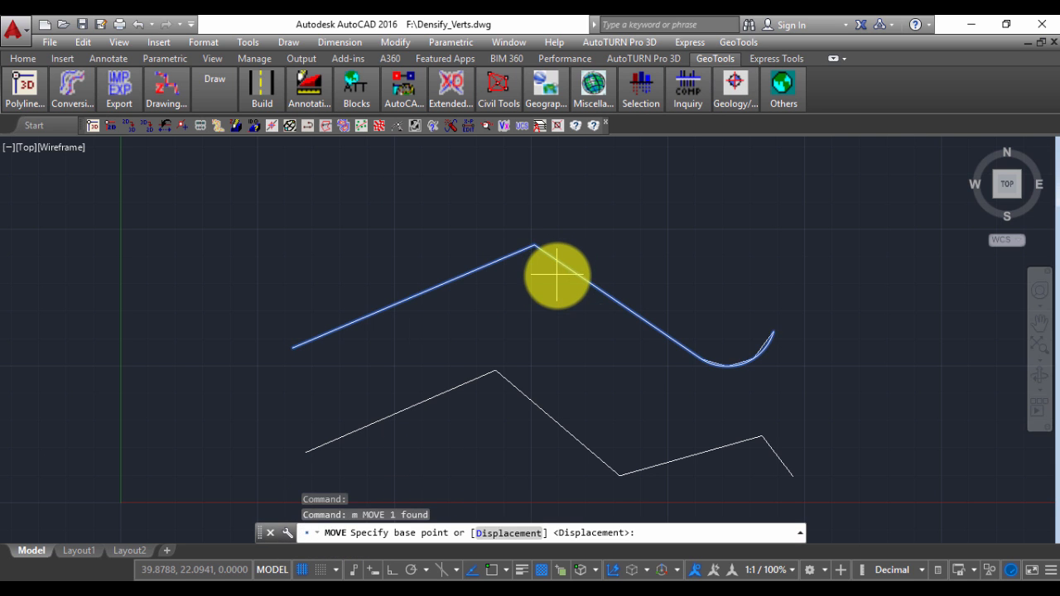
Move the densified arc polyline just above its original and compare their vertices.
left_click(554, 275)
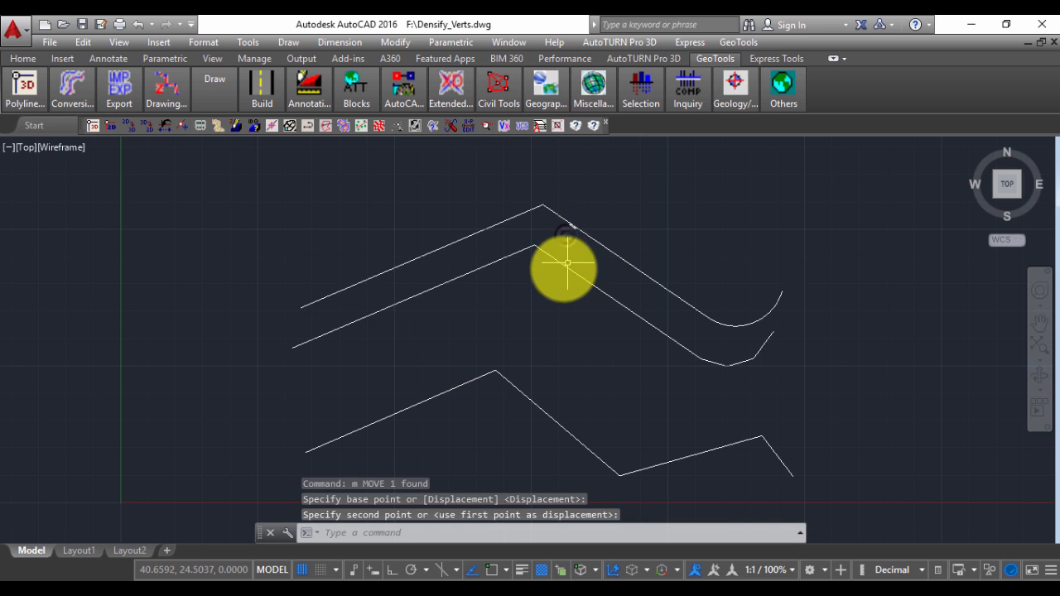
left_click(521, 294)
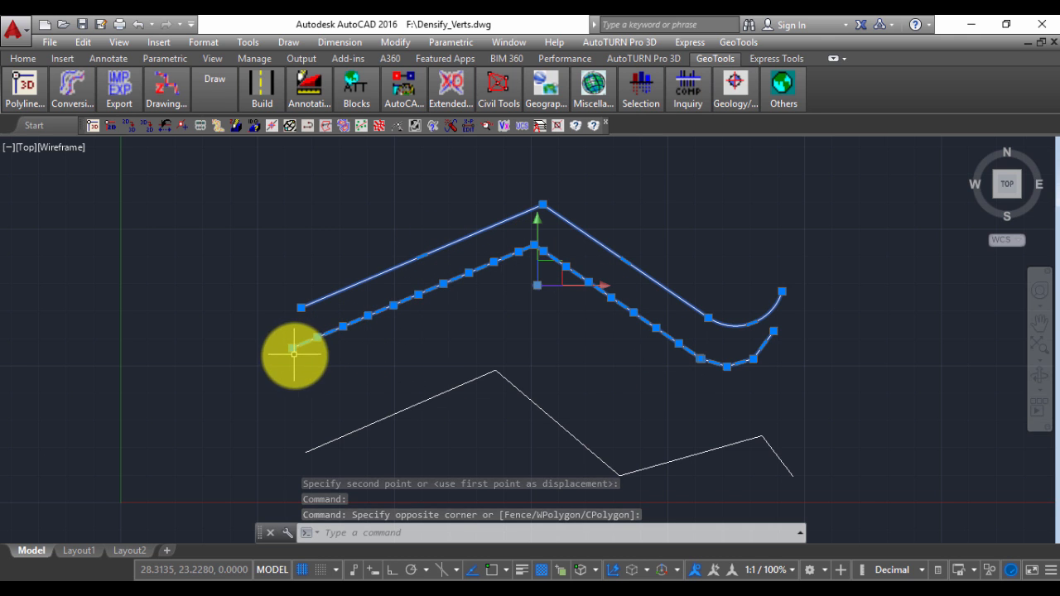
mouse_move(424, 310)
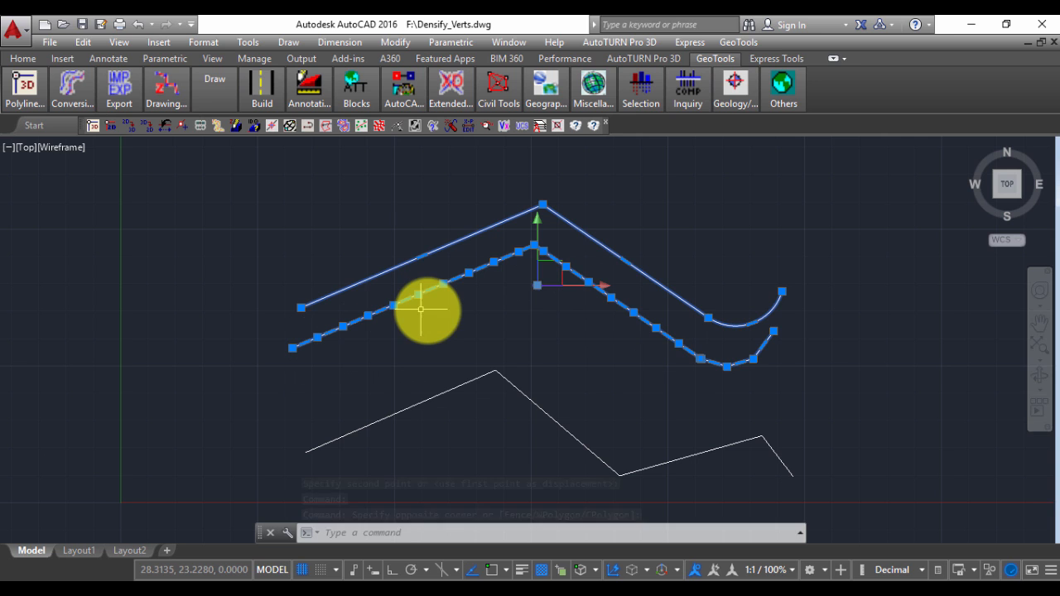
mouse_move(737, 331)
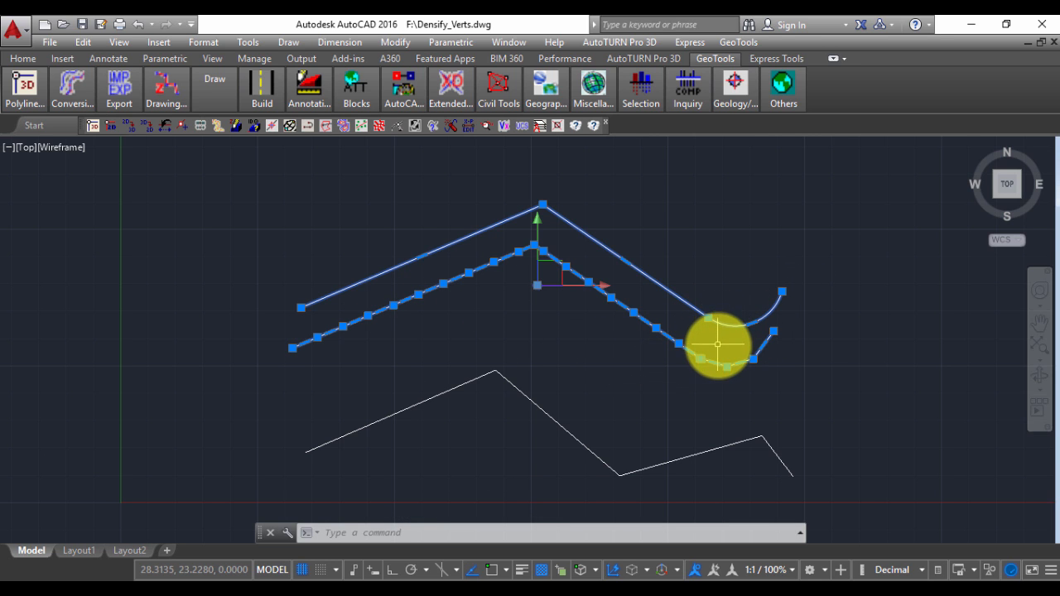
mouse_move(700, 356)
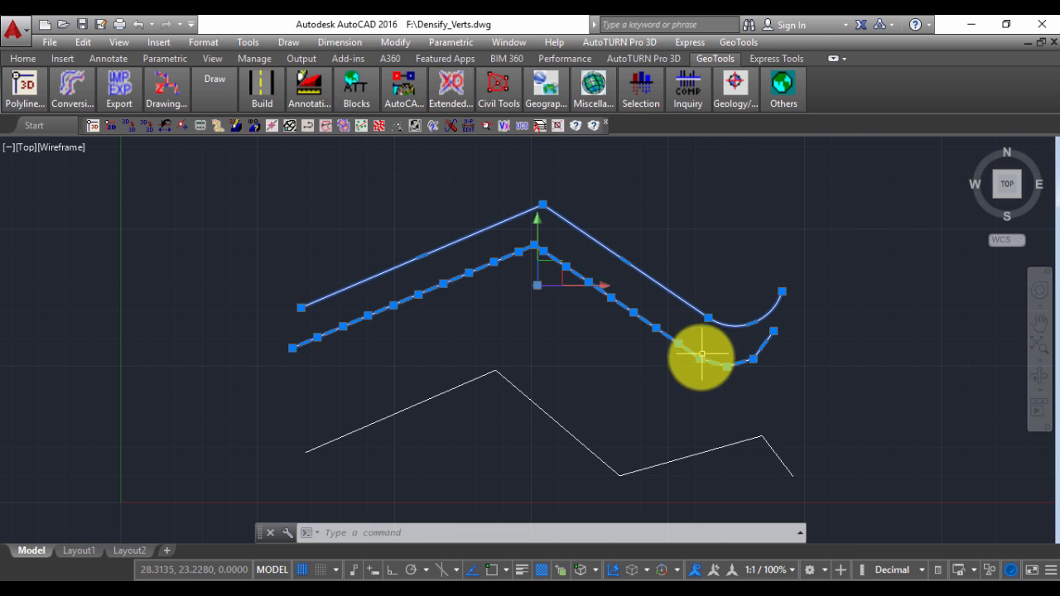
mouse_move(720, 366)
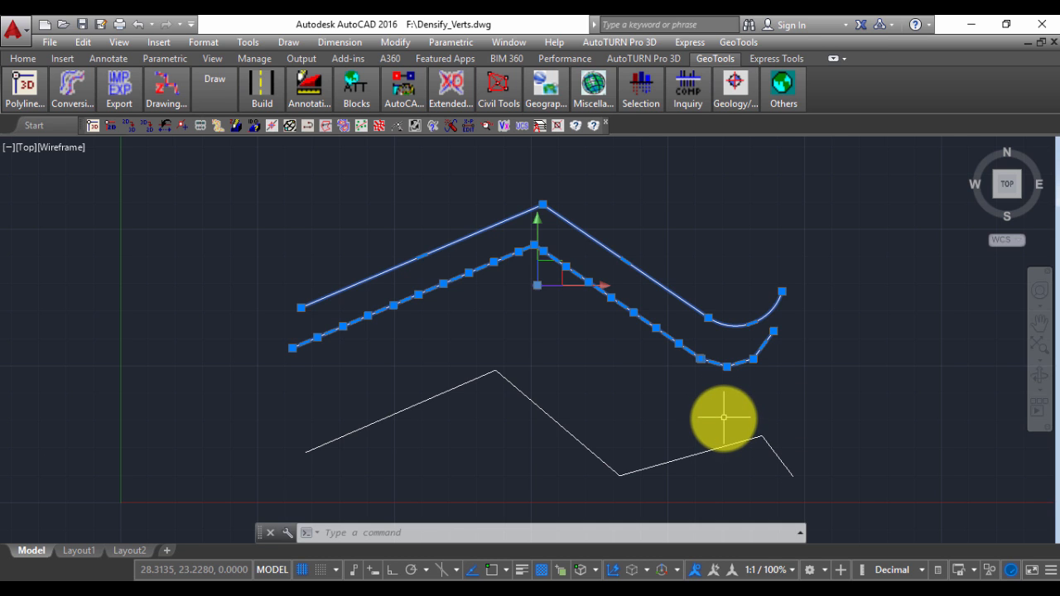
key("Escape")
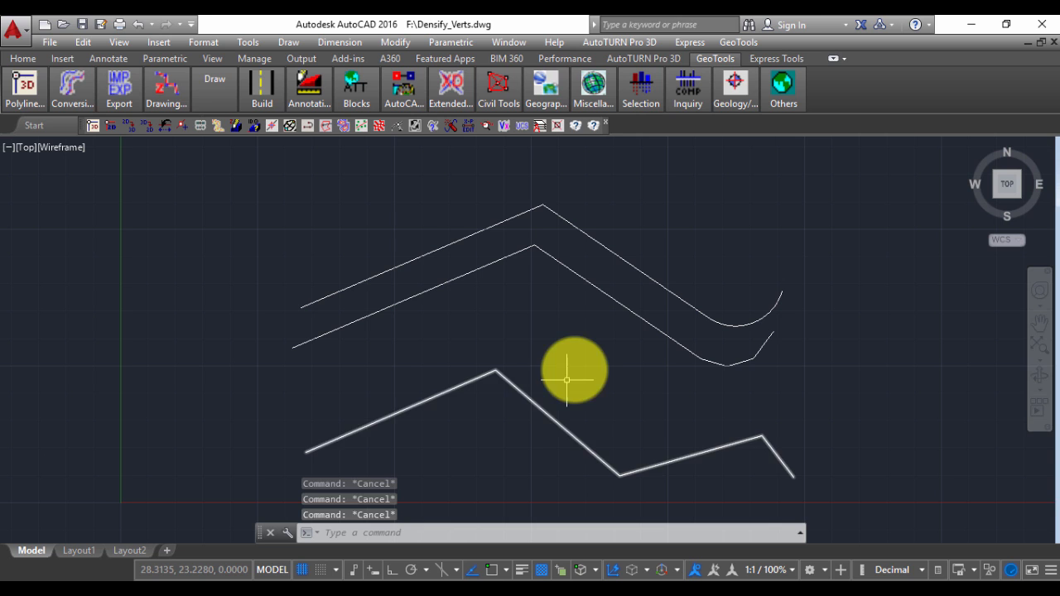
mouse_move(532, 404)
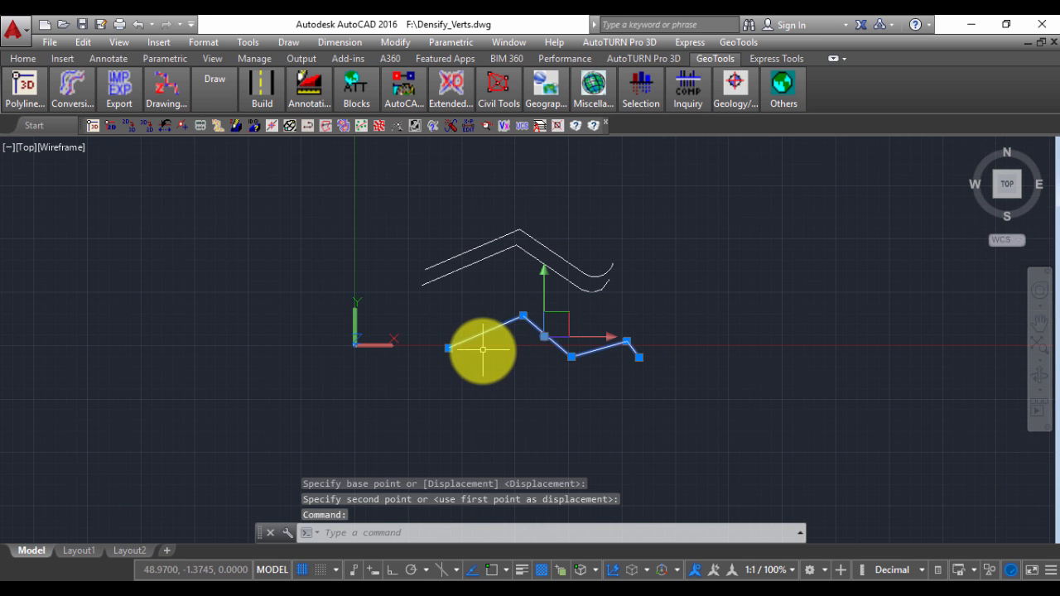
mouse_move(671, 247)
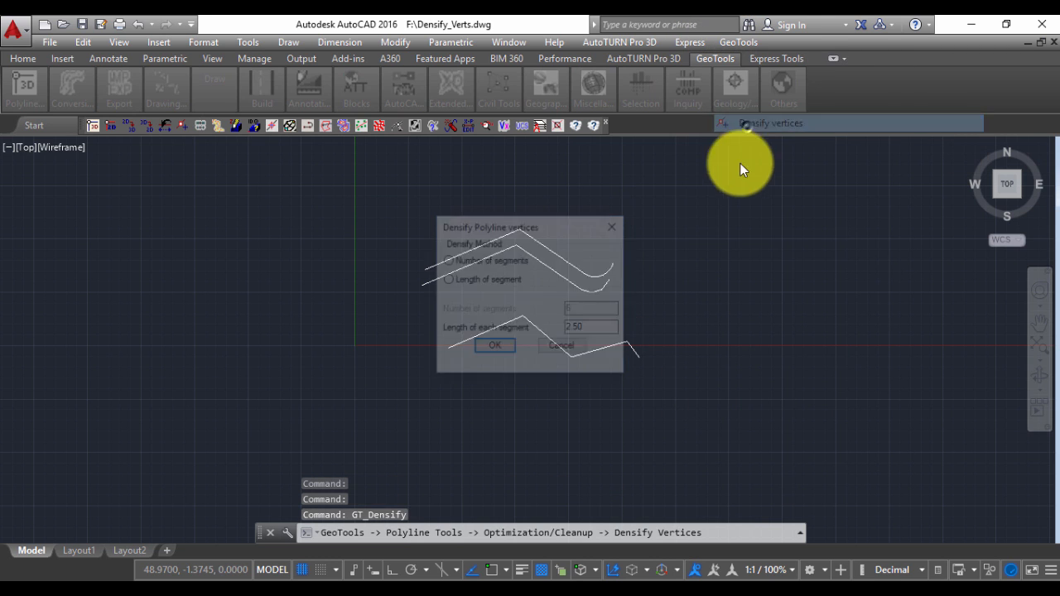
Switch the Densify dialog to number of segments, set to 6.
left_click(447, 279)
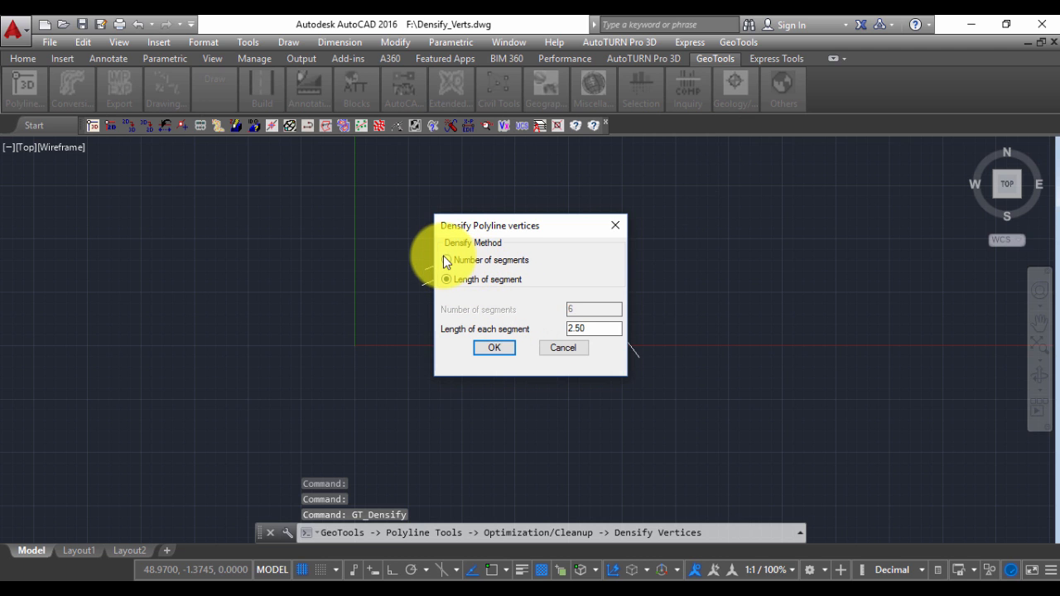
left_click(445, 260)
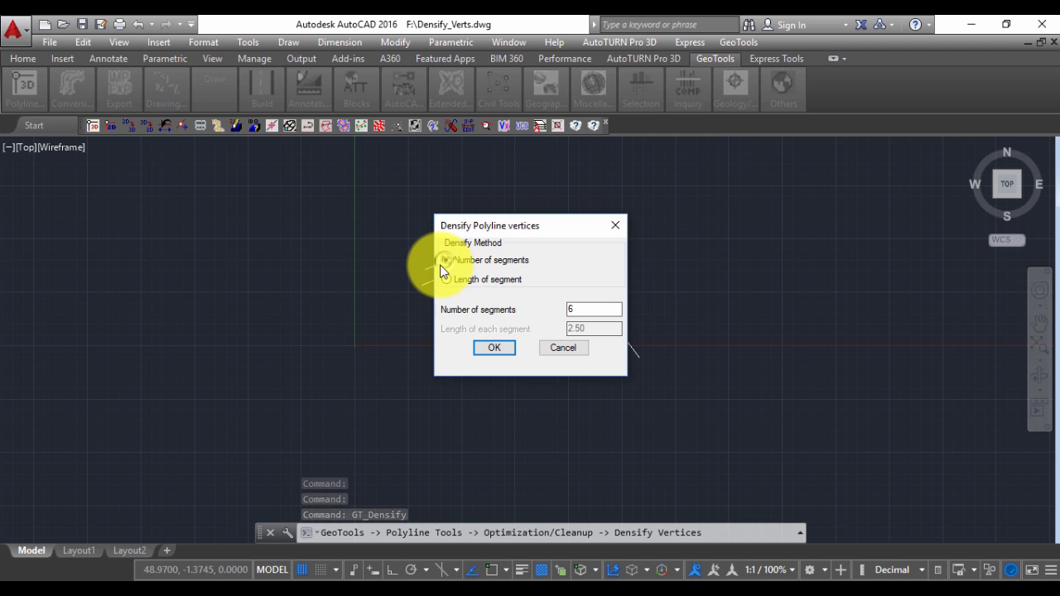
left_click(592, 309)
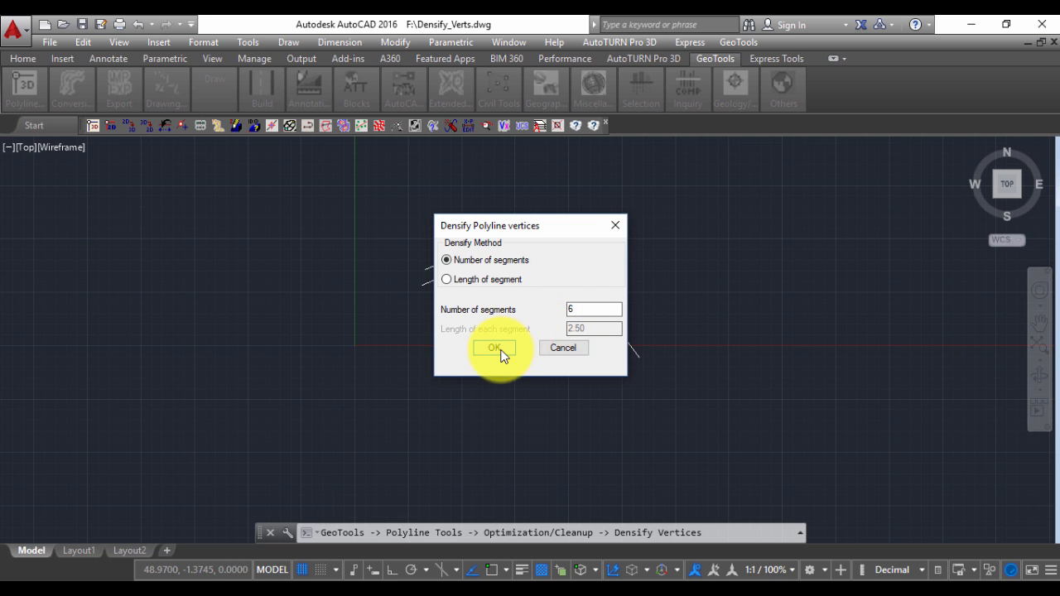
Confirm 6 segments and densify the zigzag polyline, adding 5 vertices.
left_click(493, 347)
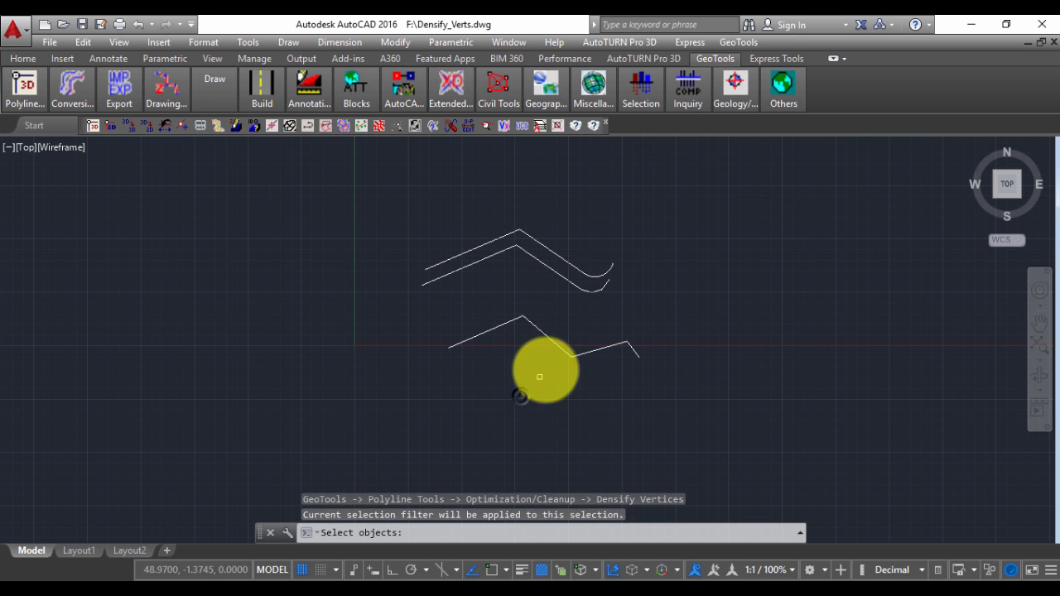
left_click(539, 376)
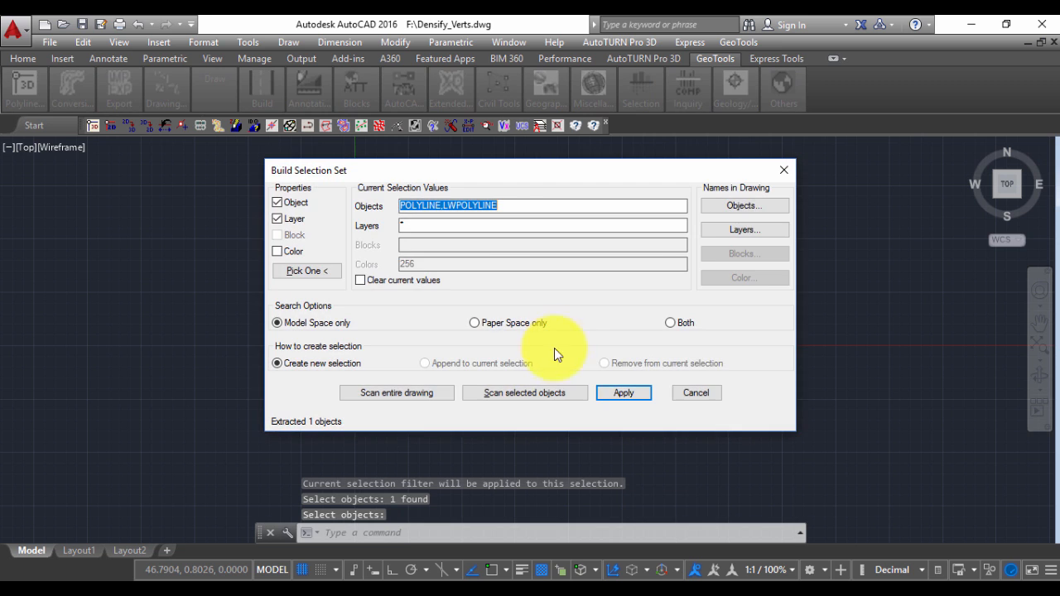
left_click(622, 392)
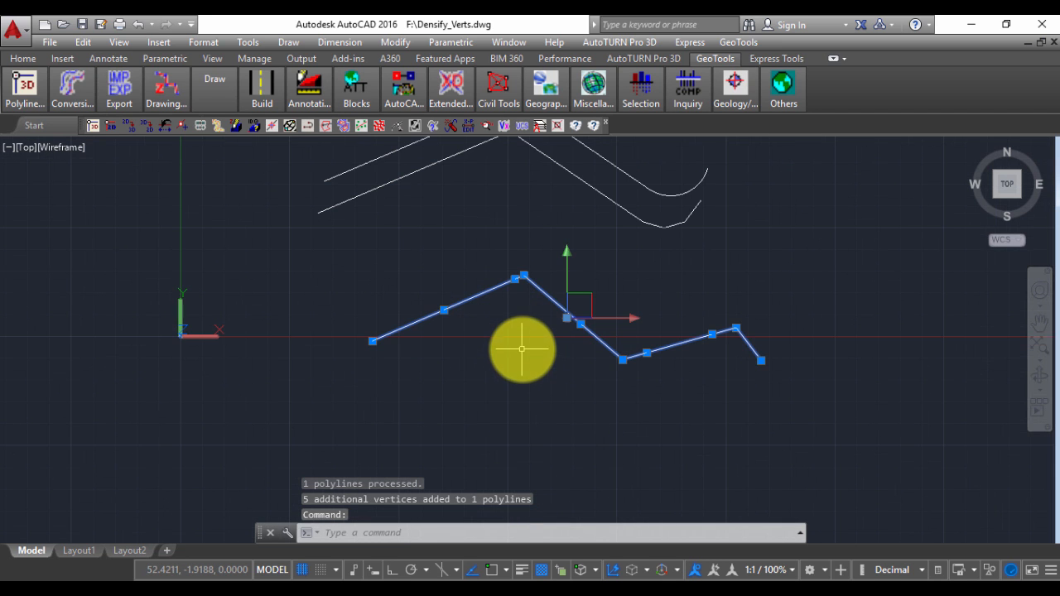
mouse_move(437, 310)
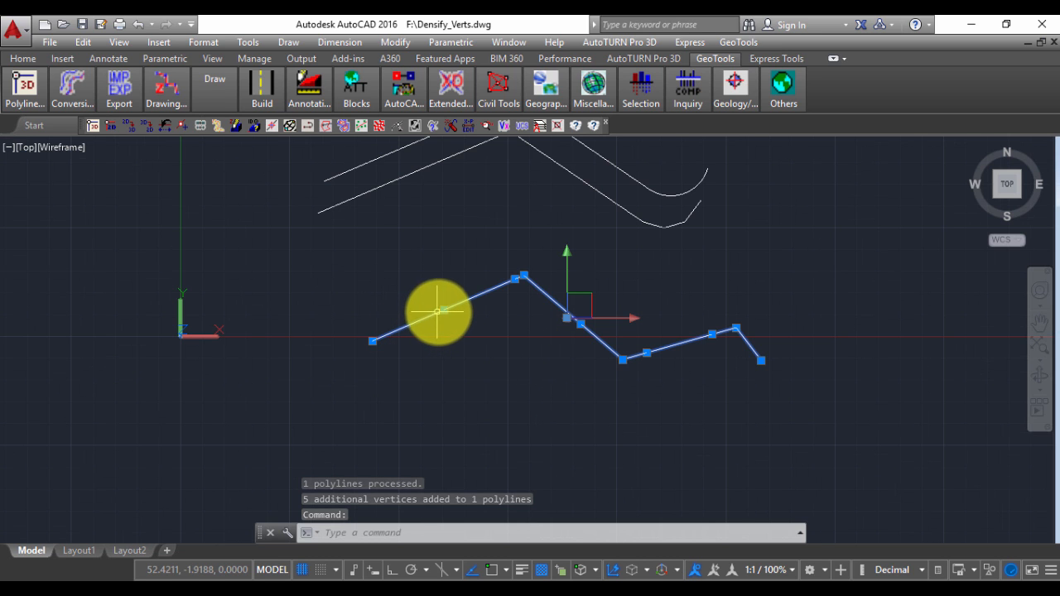
mouse_move(570, 317)
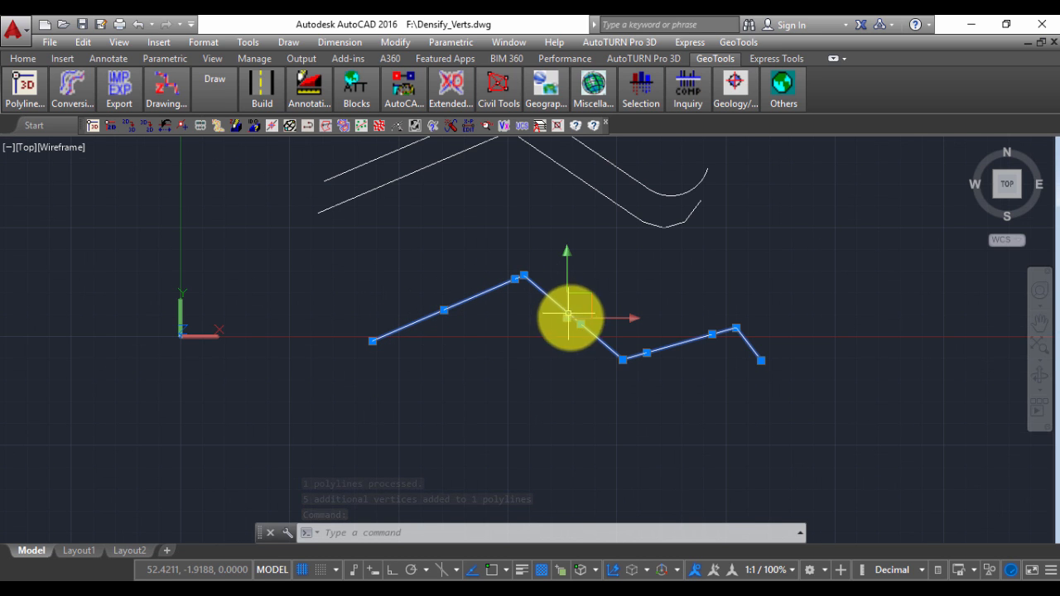
left_click_drag(569, 316, 620, 357)
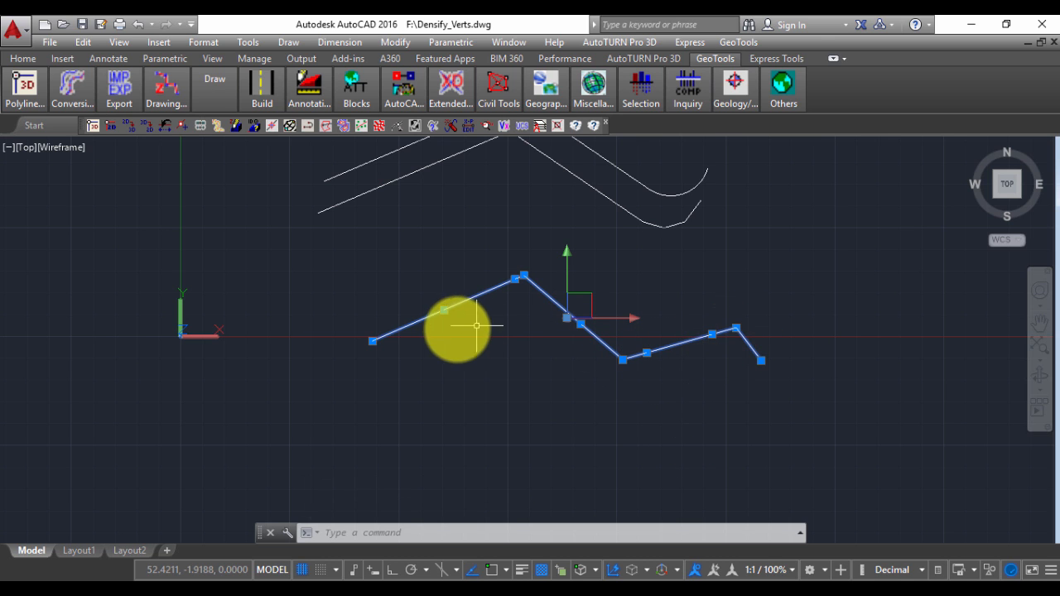
mouse_move(712, 341)
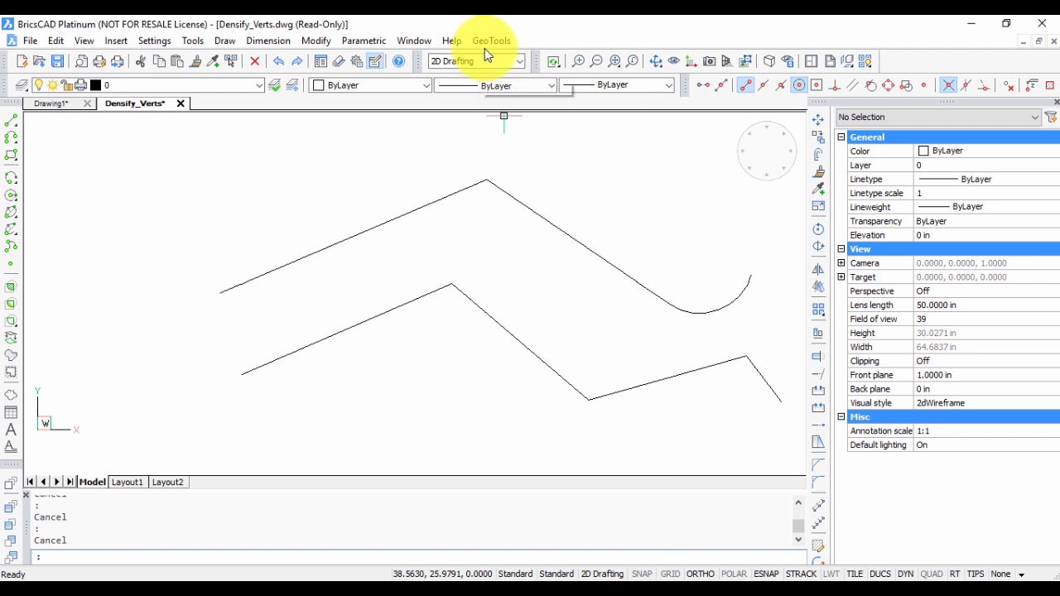
In BricsCAD, open GeoTools Optimization/Cleanup to reach Densify vertices.
left_click(490, 40)
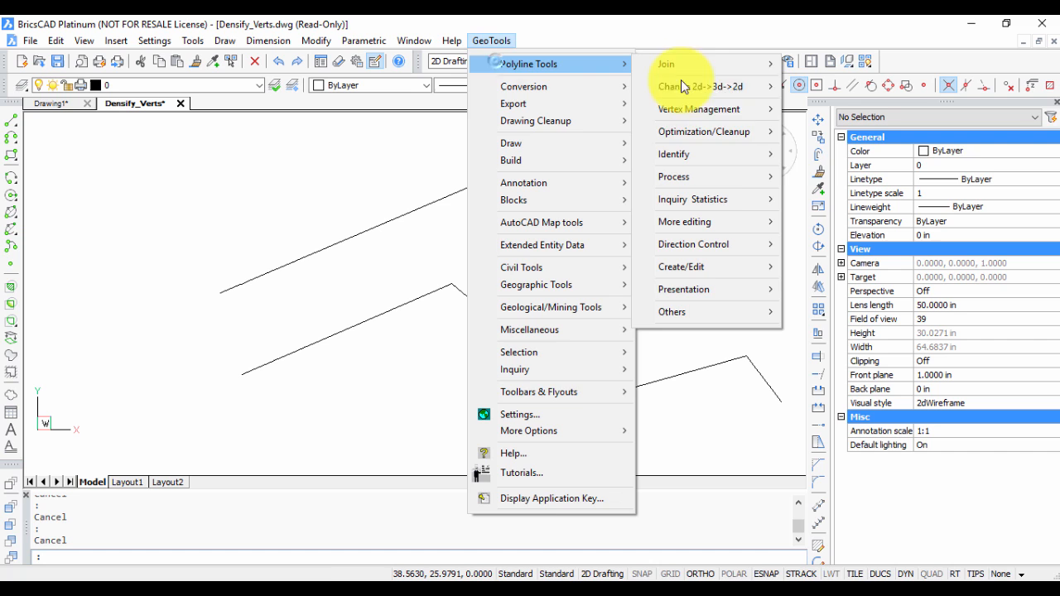
left_click(705, 131)
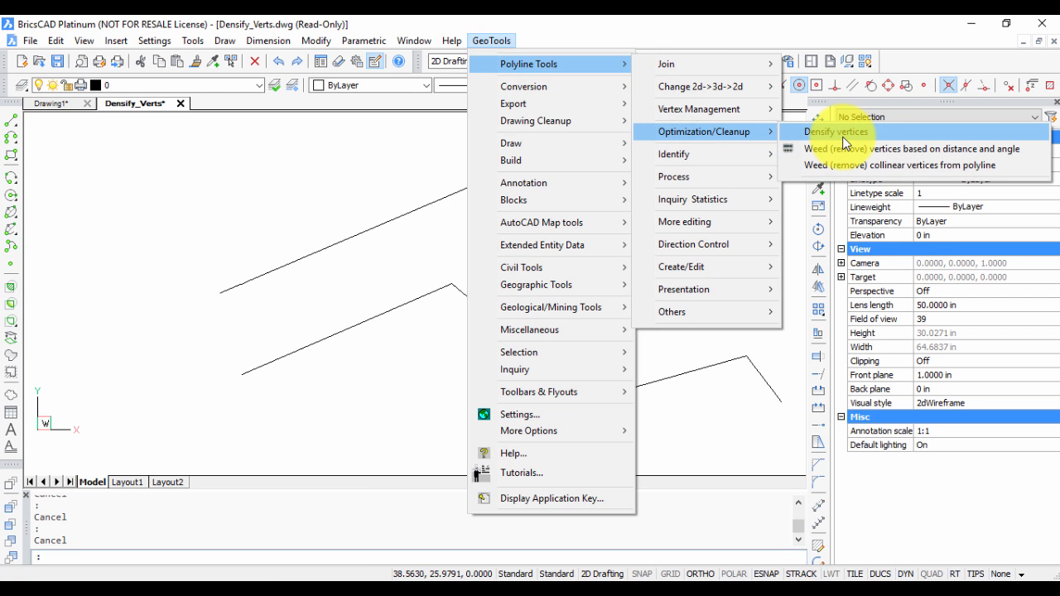